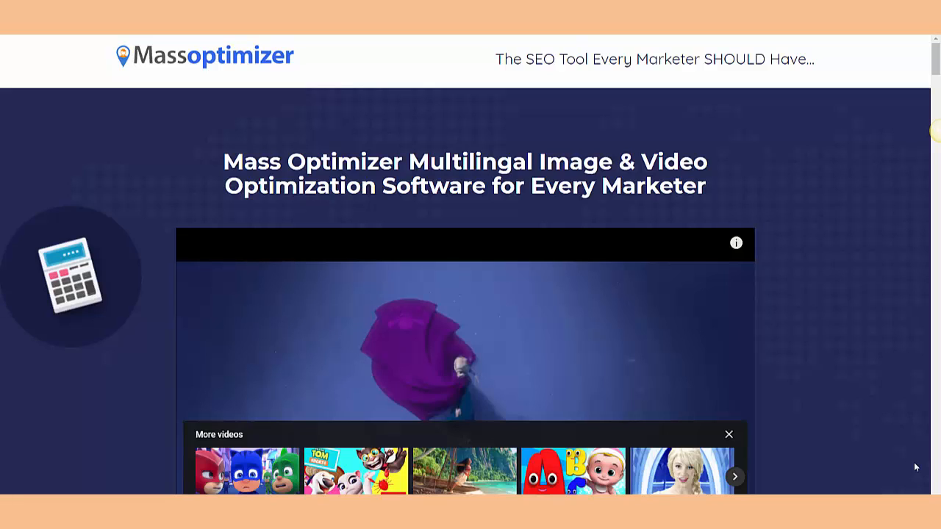
pyautogui.moveTo(162, 83)
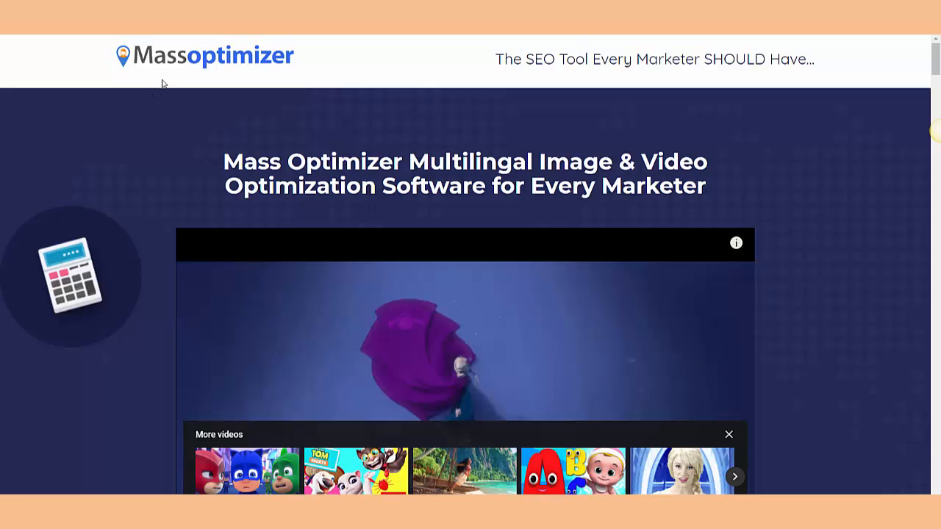
pyautogui.moveTo(190, 72)
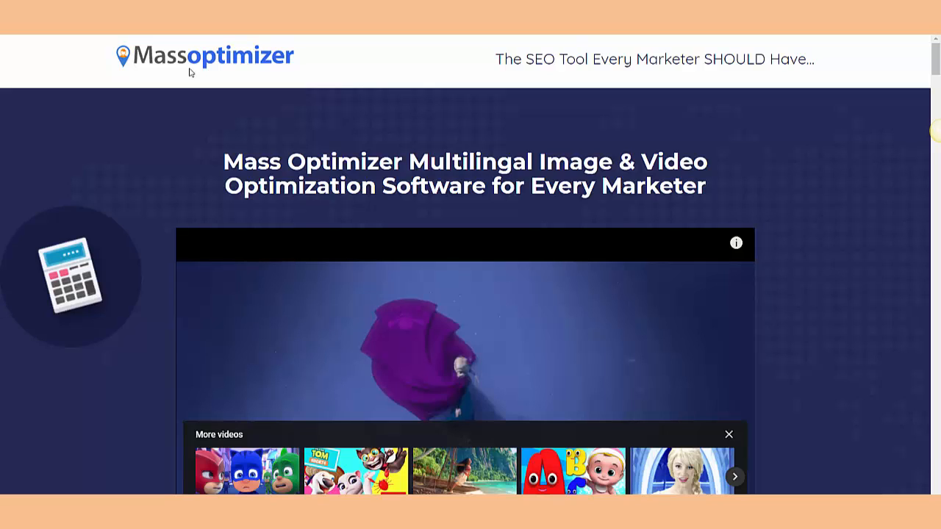
pyautogui.moveTo(393, 136)
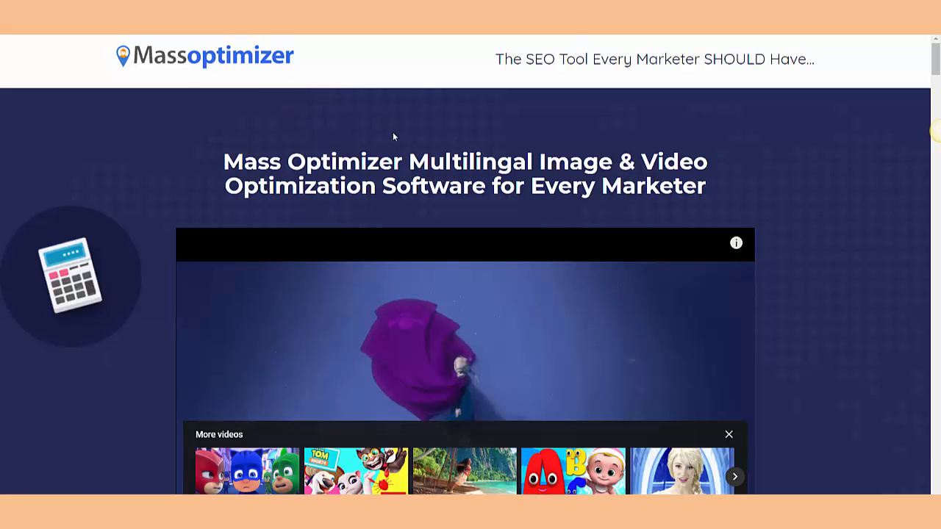
pyautogui.scroll(-3)
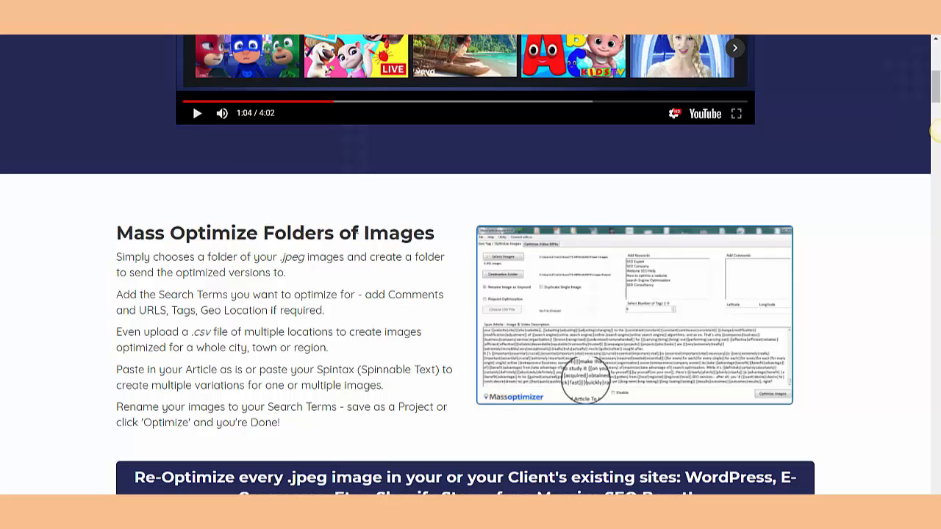
pyautogui.moveTo(509, 332)
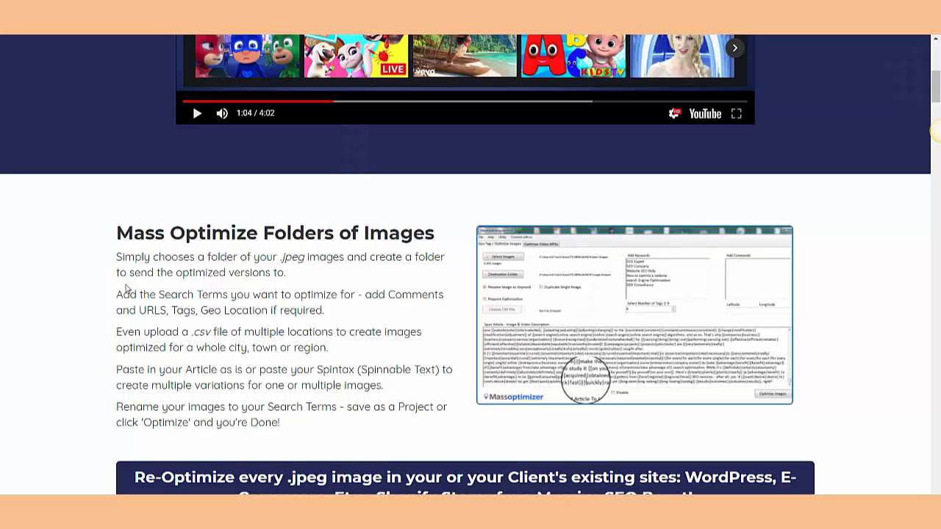
pyautogui.moveTo(301, 264)
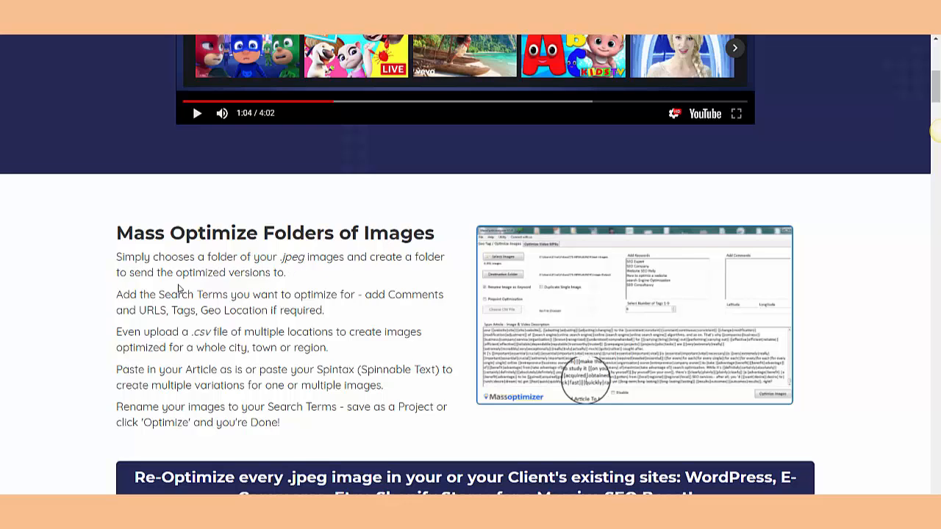
pyautogui.moveTo(272, 279)
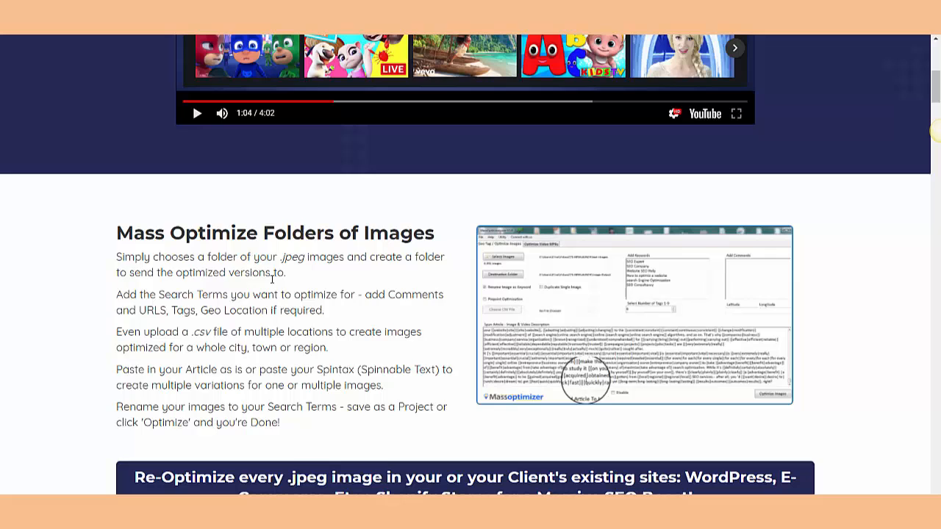
pyautogui.moveTo(233, 307)
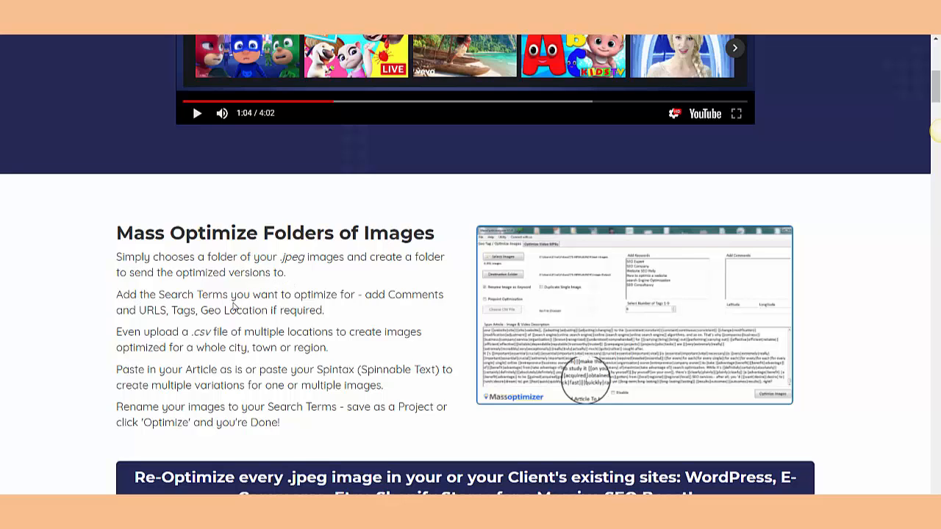
pyautogui.moveTo(251, 326)
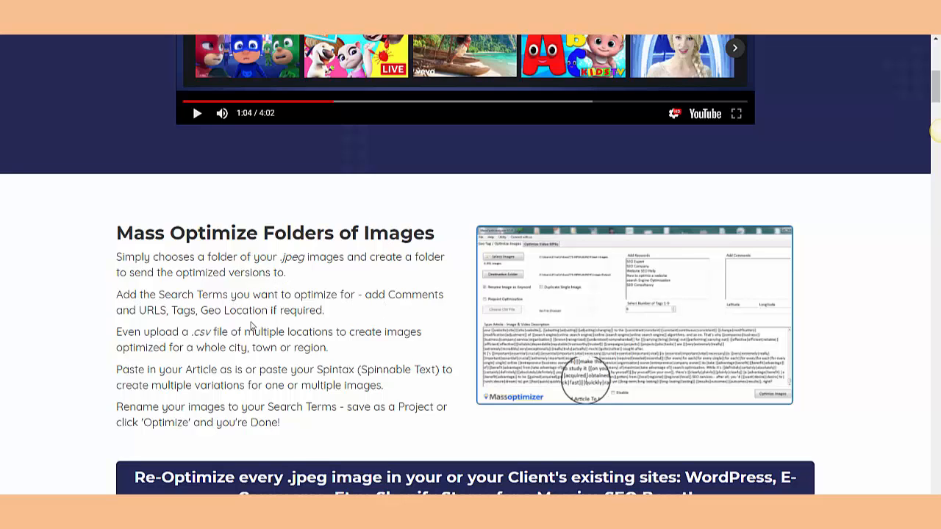
pyautogui.moveTo(302, 321)
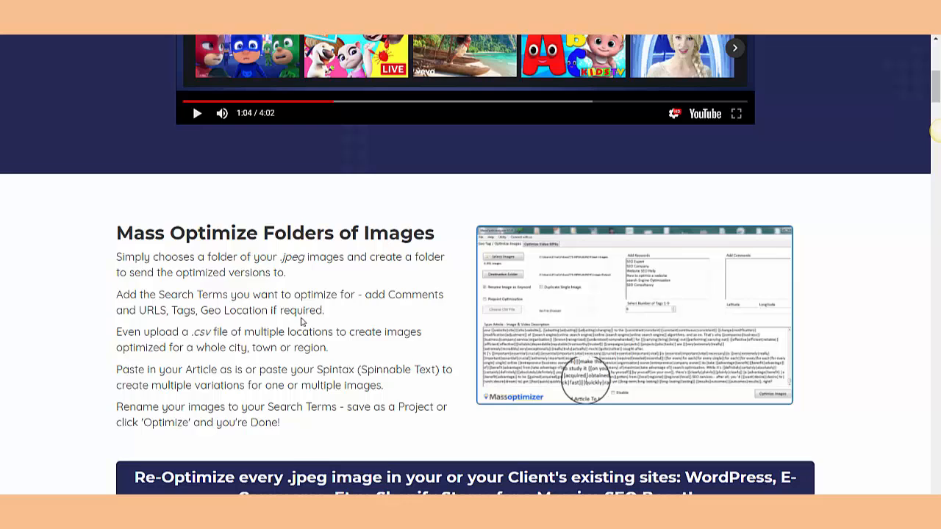
pyautogui.moveTo(219, 337)
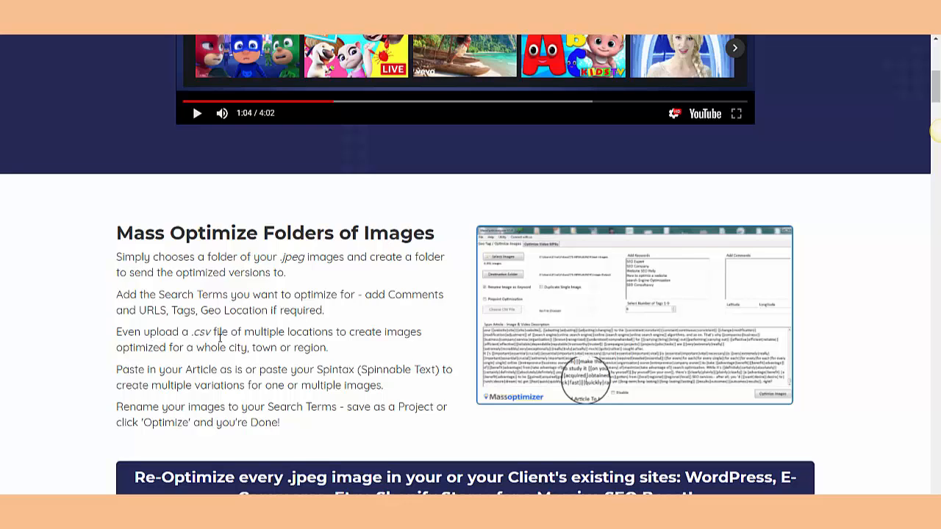
pyautogui.moveTo(363, 339)
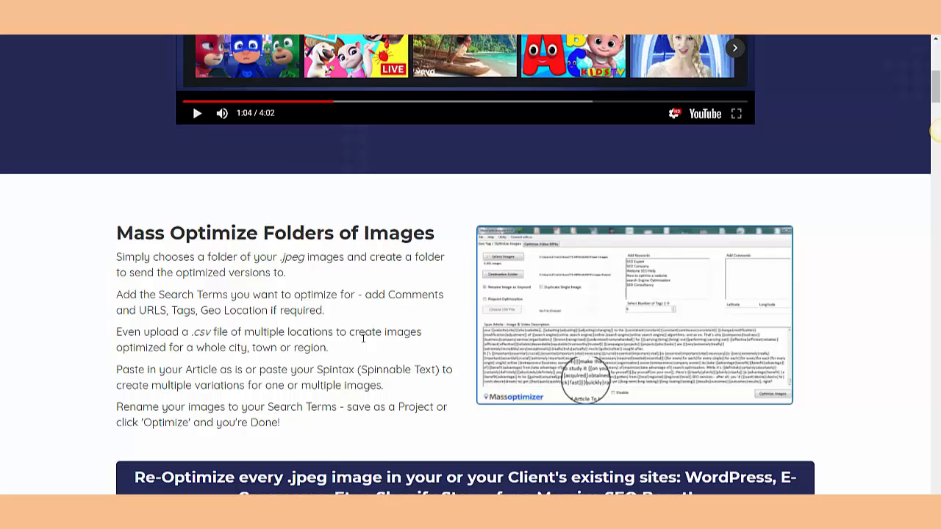
pyautogui.moveTo(254, 351)
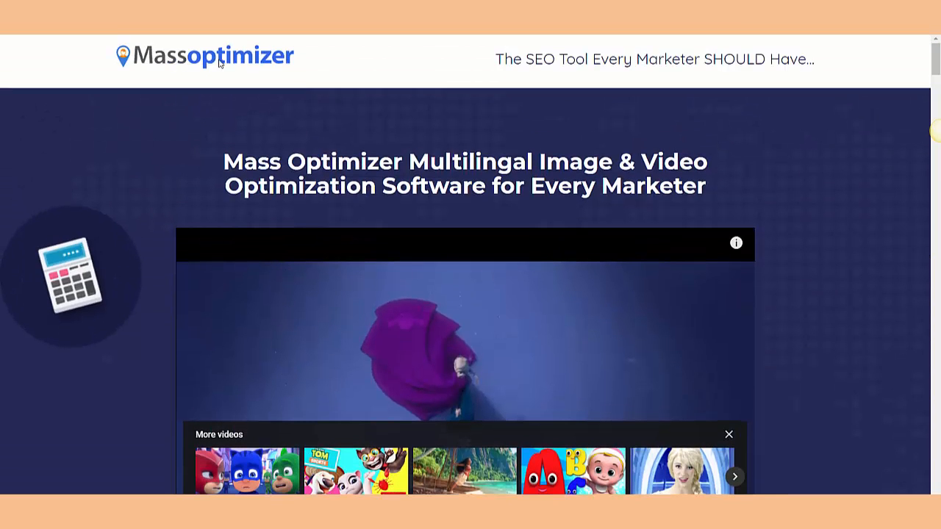
pyautogui.scroll(-3)
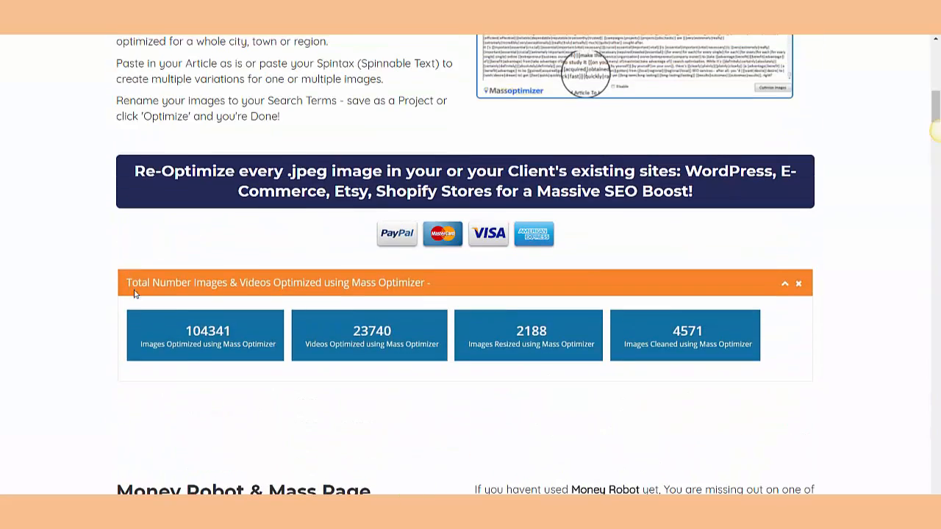
pyautogui.moveTo(269, 349)
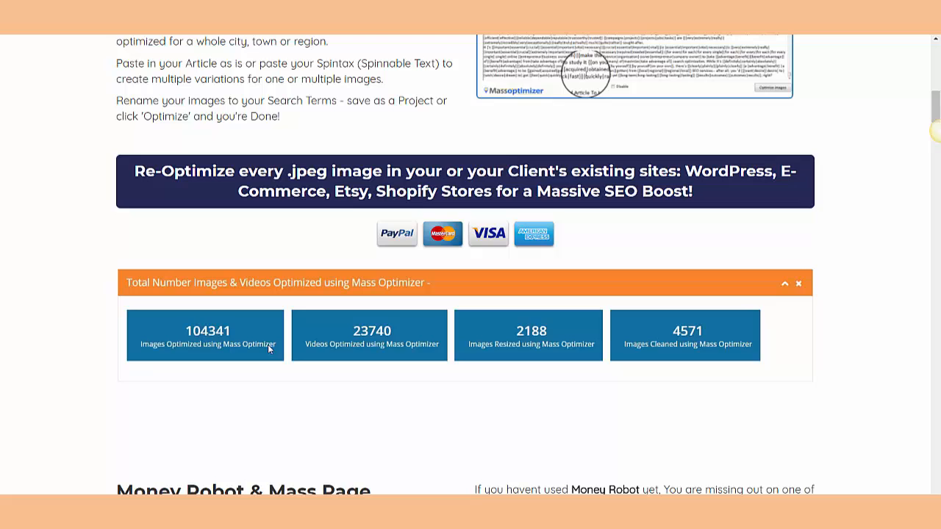
pyautogui.moveTo(370, 345)
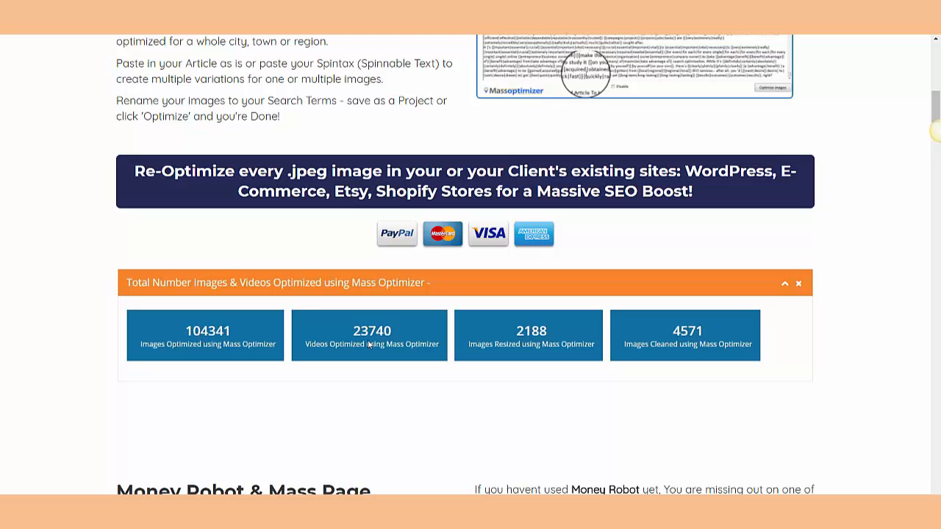
pyautogui.moveTo(396, 360)
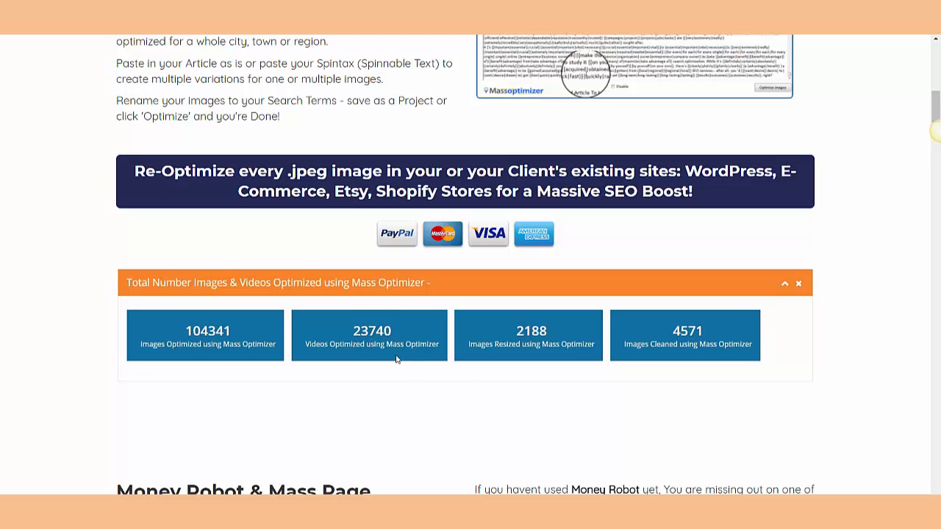
pyautogui.moveTo(697, 351)
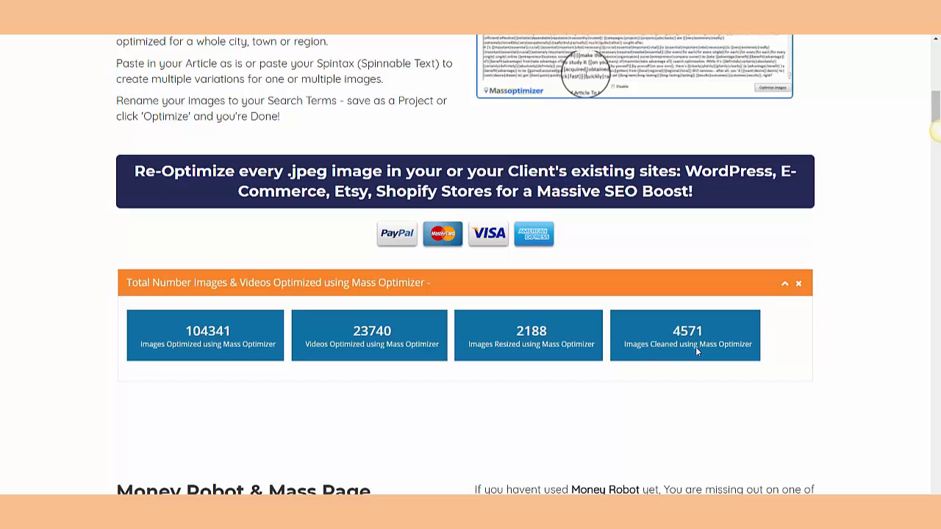
pyautogui.moveTo(146, 339)
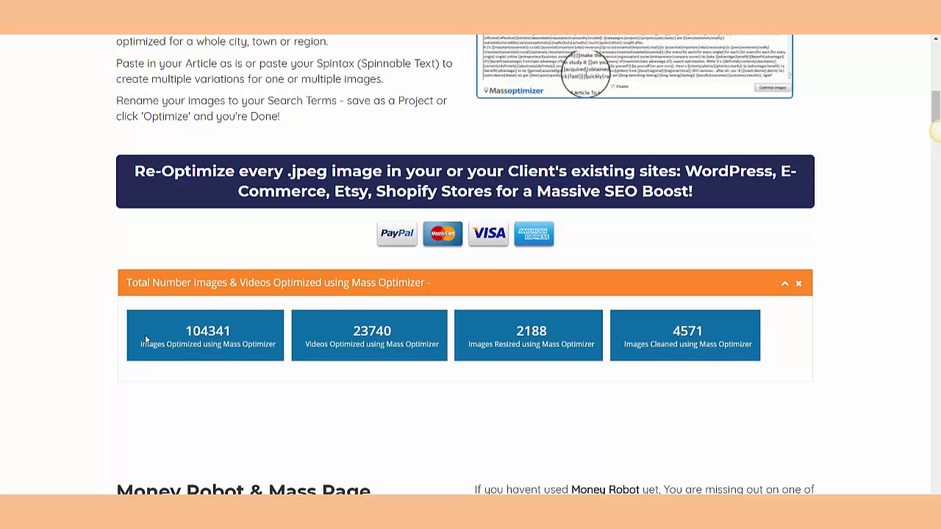
pyautogui.scroll(-3)
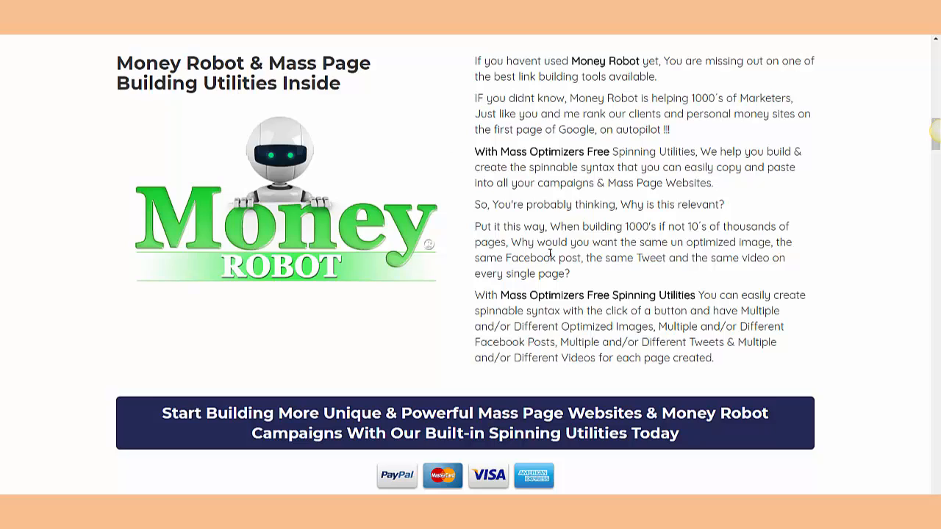
pyautogui.moveTo(539, 230)
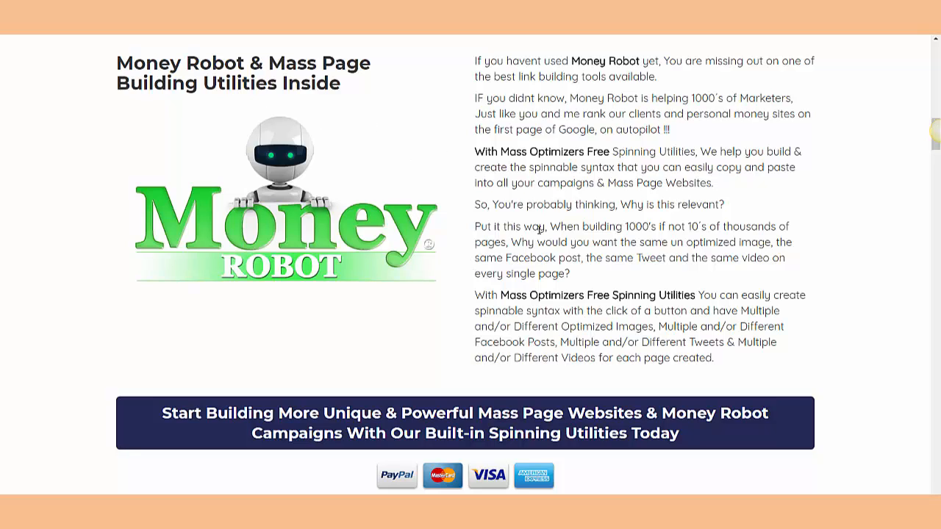
pyautogui.moveTo(463, 304)
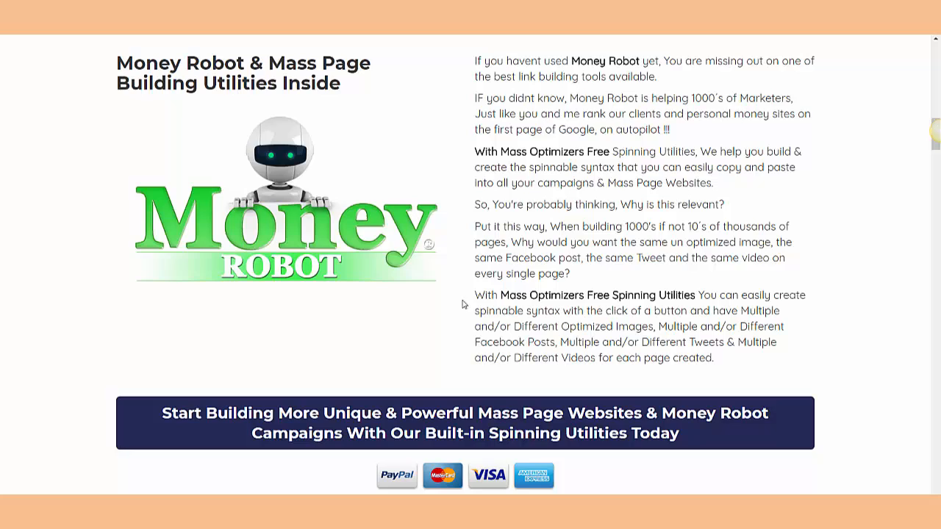
pyautogui.scroll(-3)
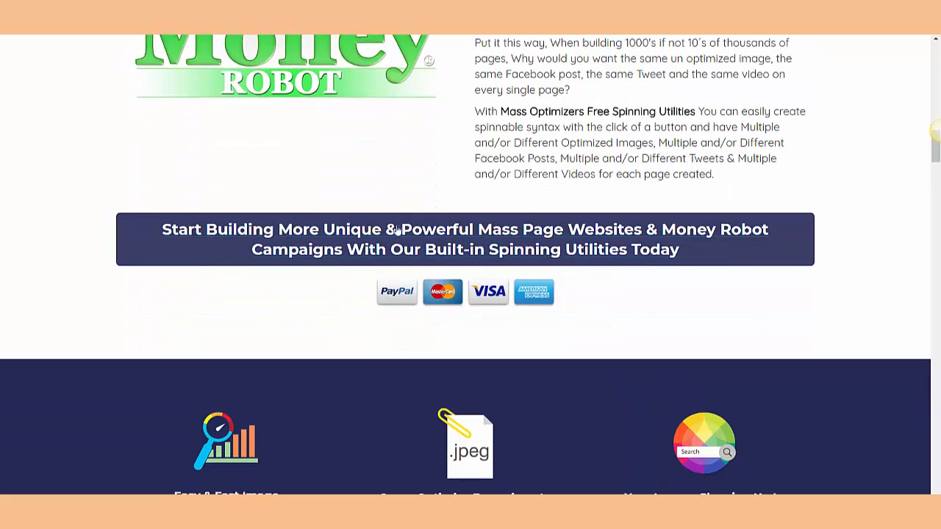
pyautogui.moveTo(708, 237)
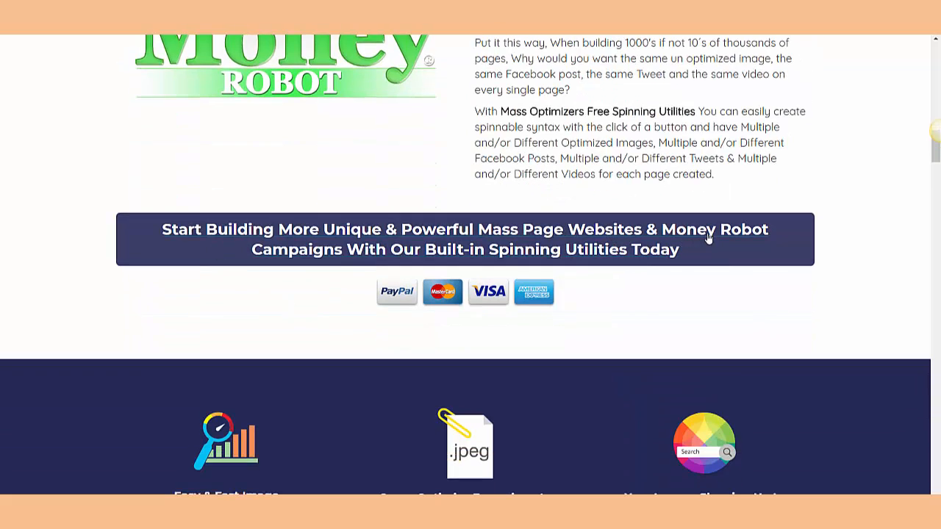
pyautogui.moveTo(353, 280)
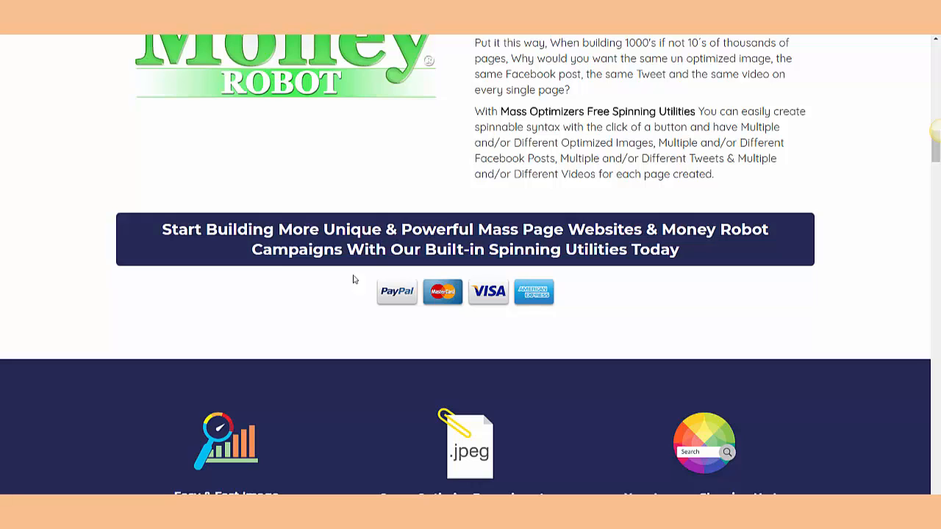
pyautogui.moveTo(532, 267)
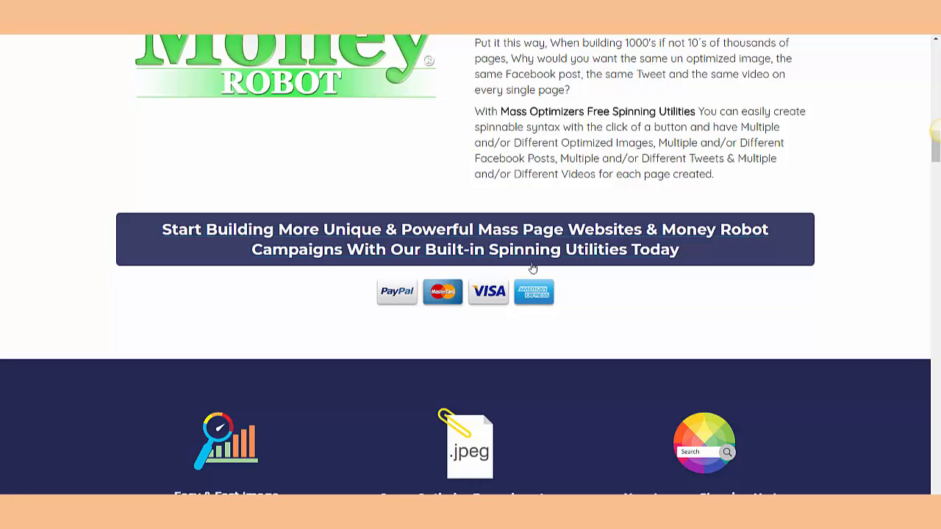
pyautogui.scroll(-3)
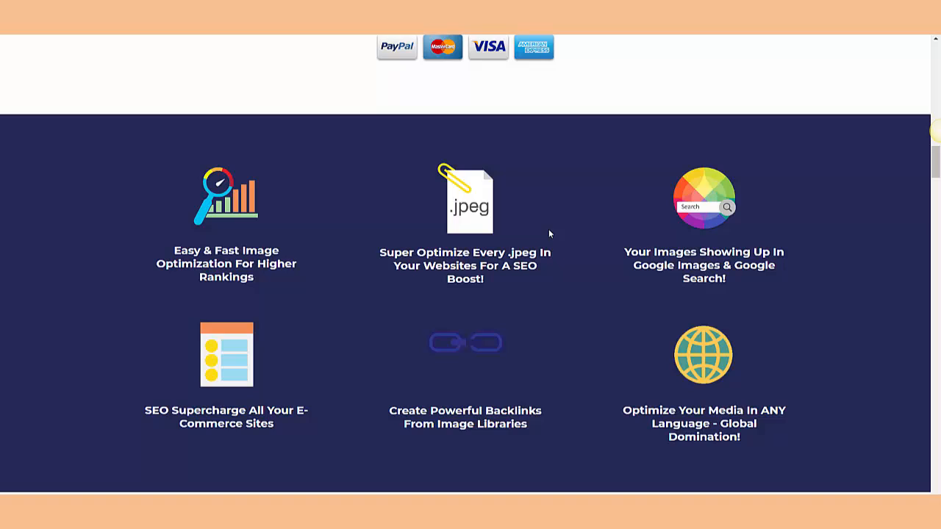
pyautogui.moveTo(548, 234)
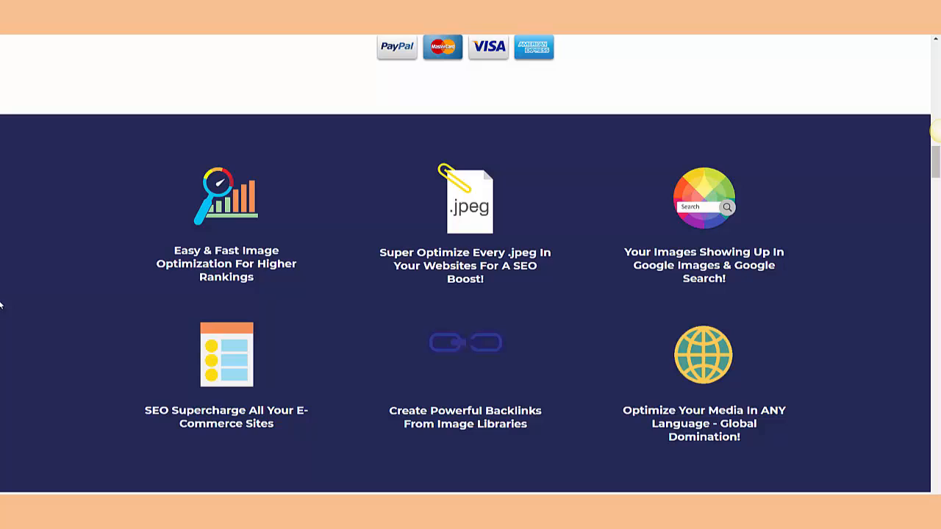
pyautogui.scroll(-3)
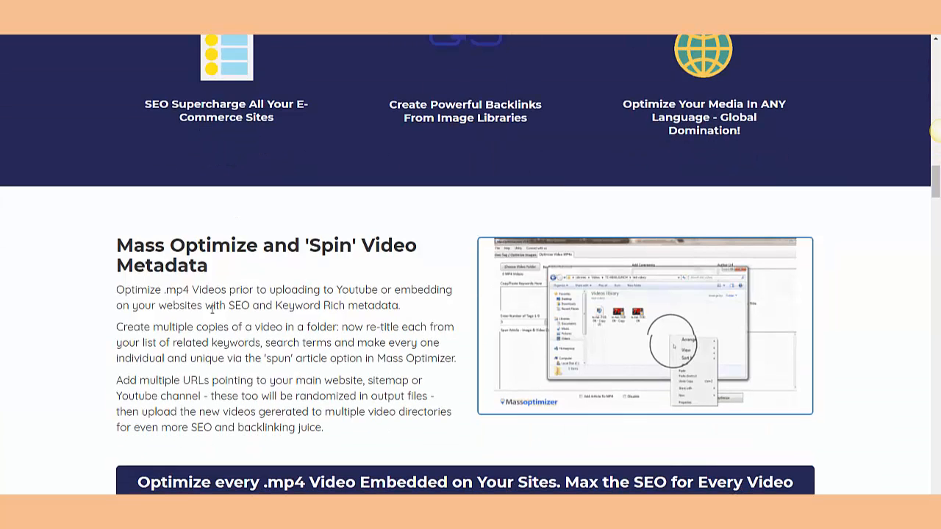
pyautogui.moveTo(152, 283)
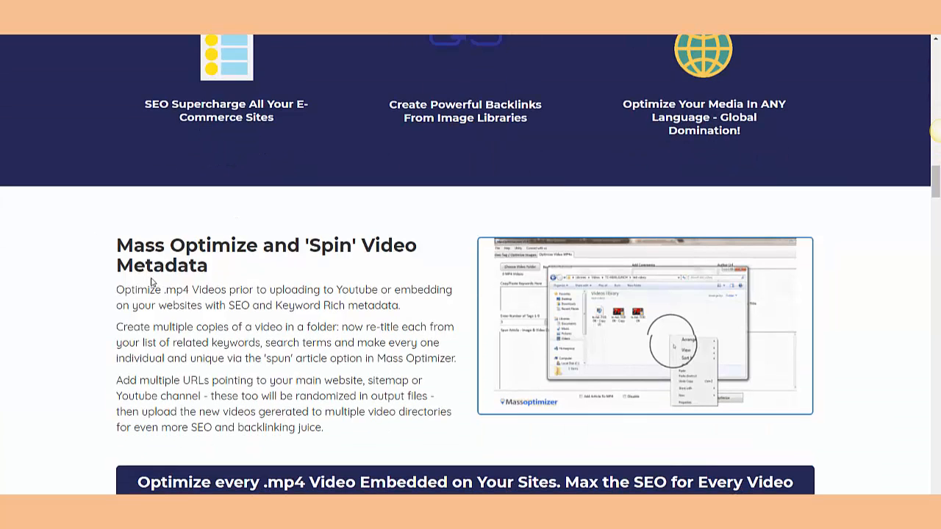
pyautogui.scroll(-3)
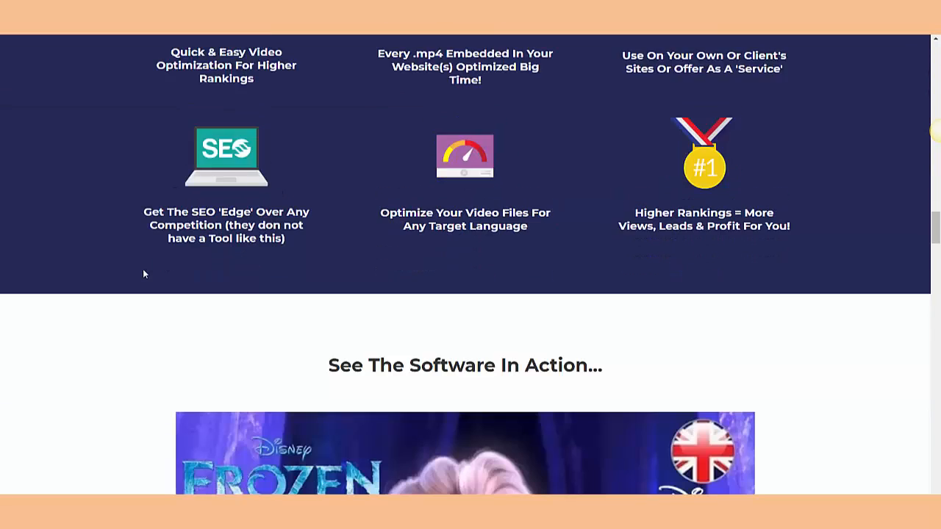
pyautogui.scroll(-3)
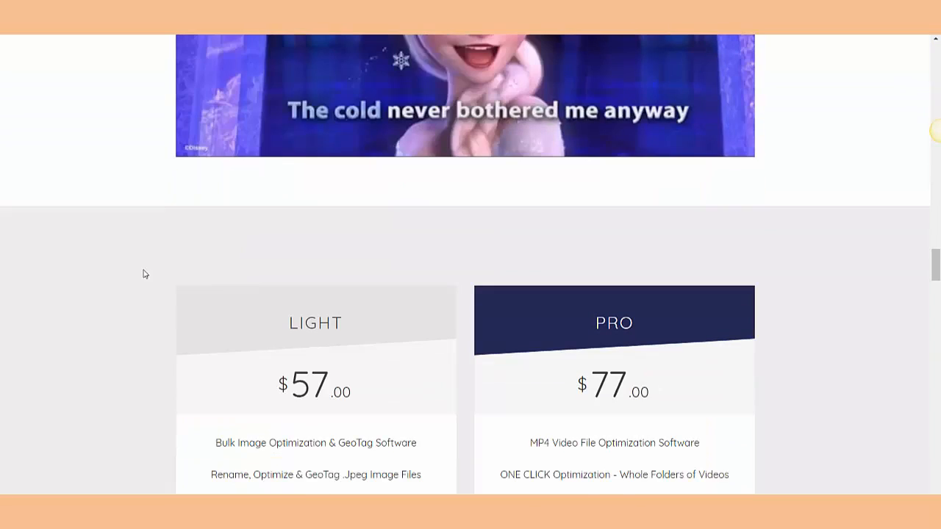
pyautogui.scroll(-3)
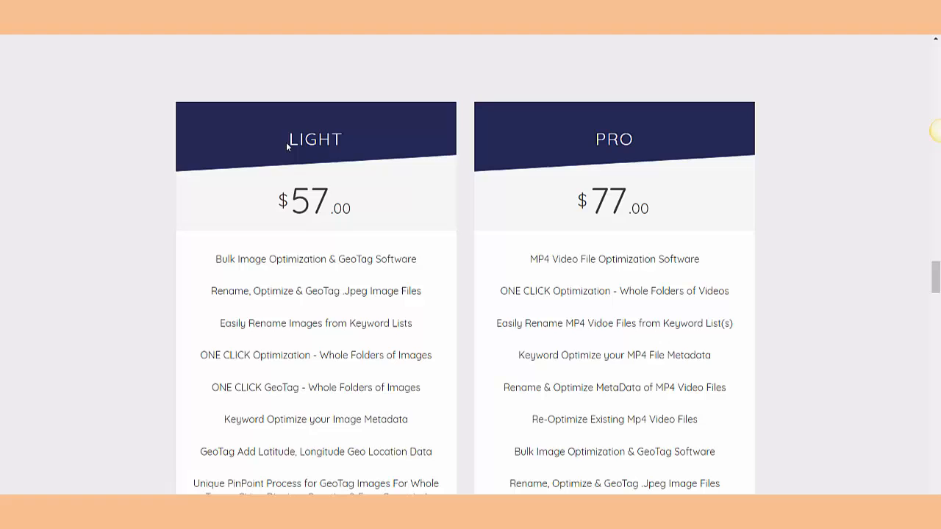
pyautogui.moveTo(315, 140)
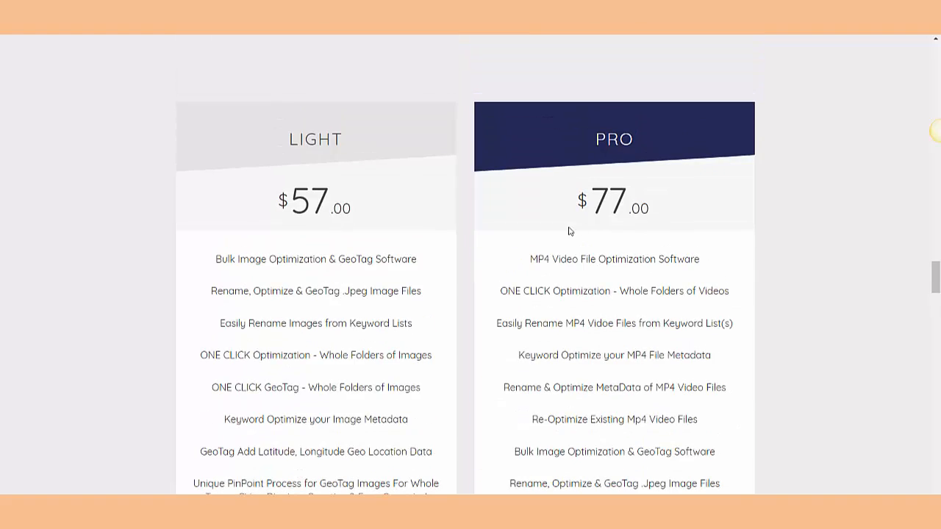
pyautogui.scroll(-3)
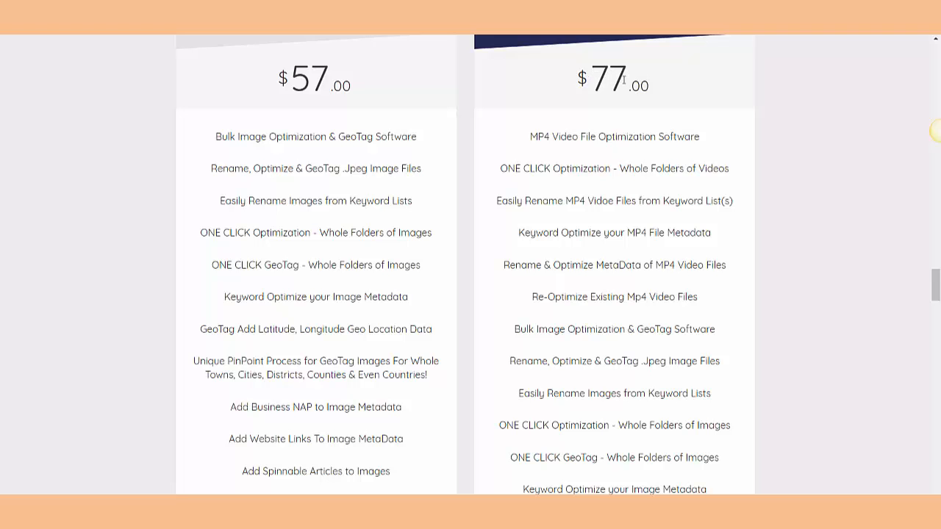
pyautogui.scroll(-3)
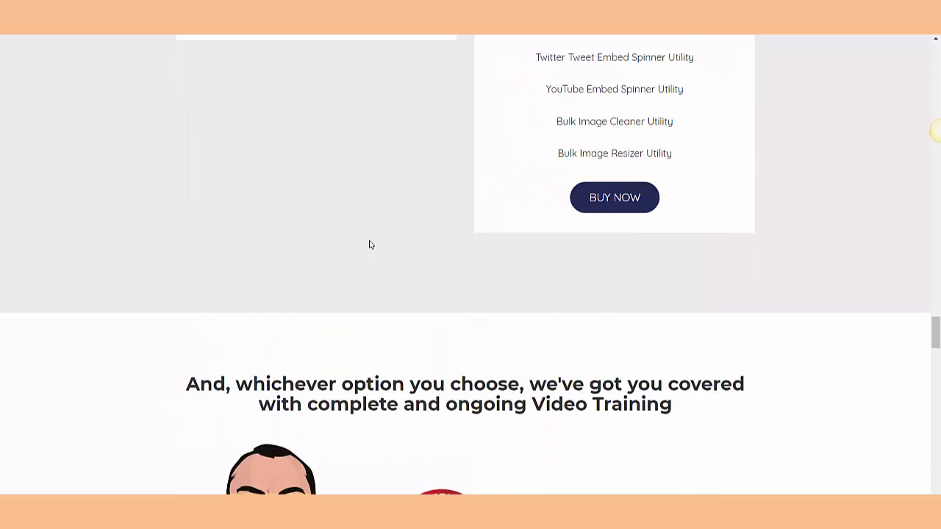
pyautogui.scroll(-3)
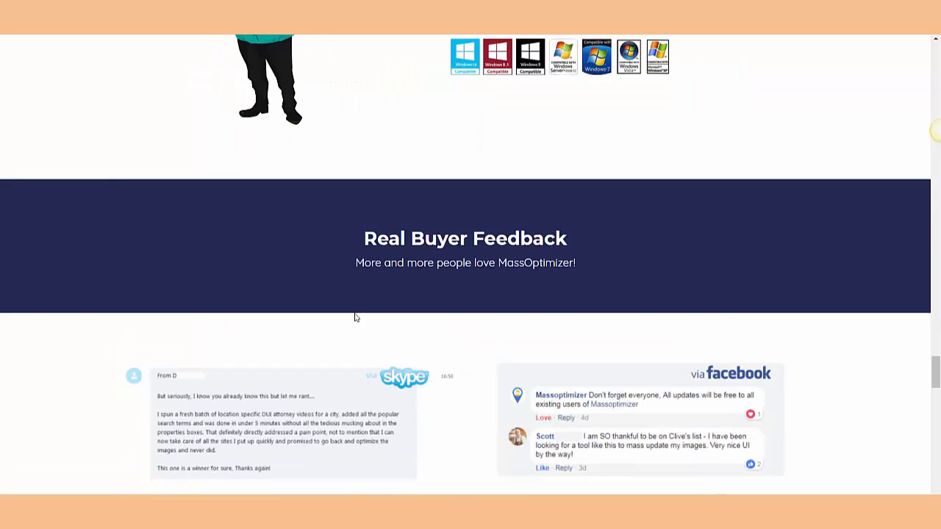
pyautogui.scroll(-3)
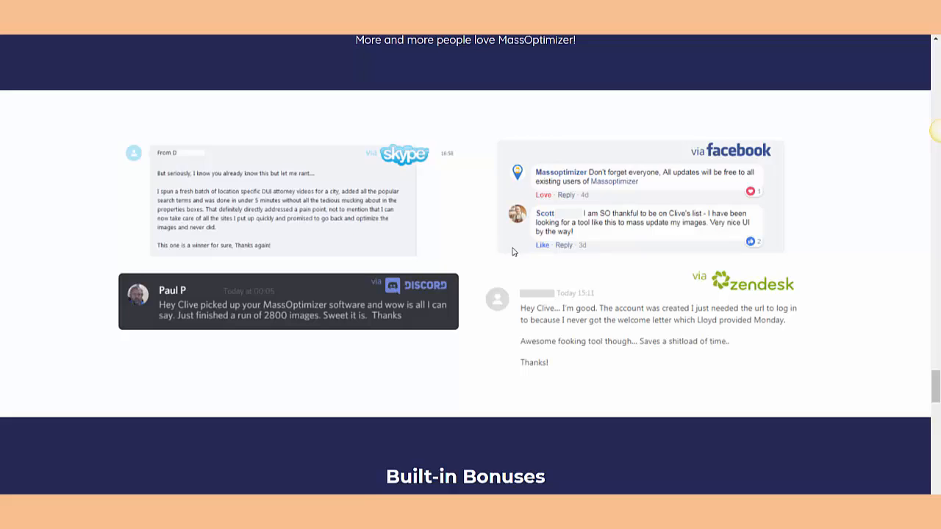
pyautogui.scroll(-3)
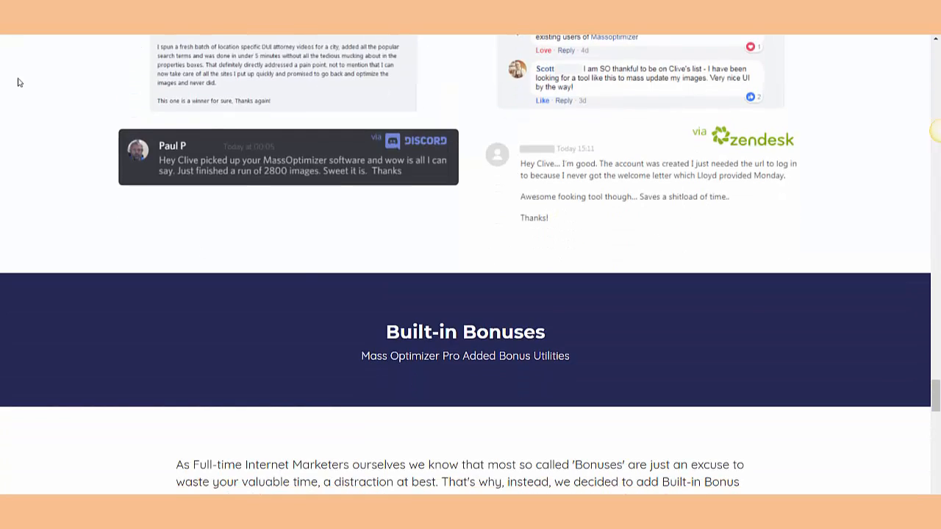
pyautogui.scroll(-3)
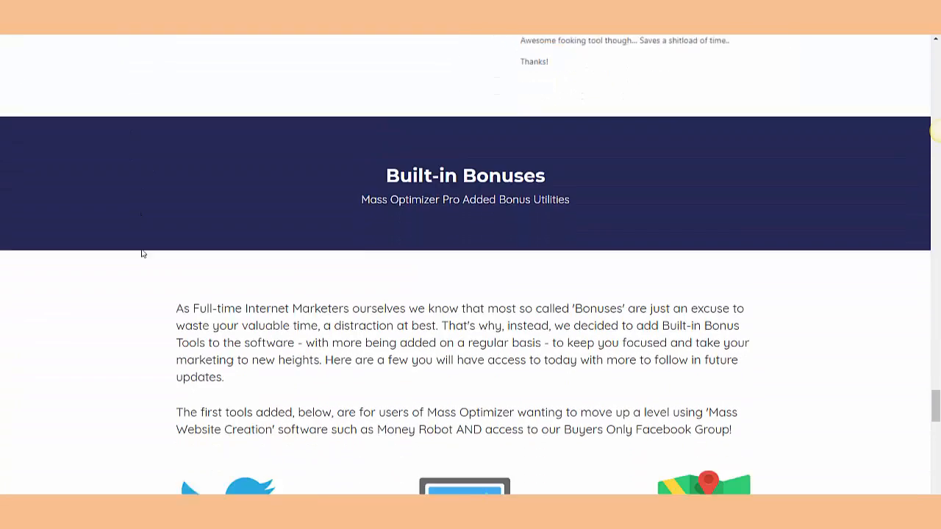
pyautogui.scroll(-3)
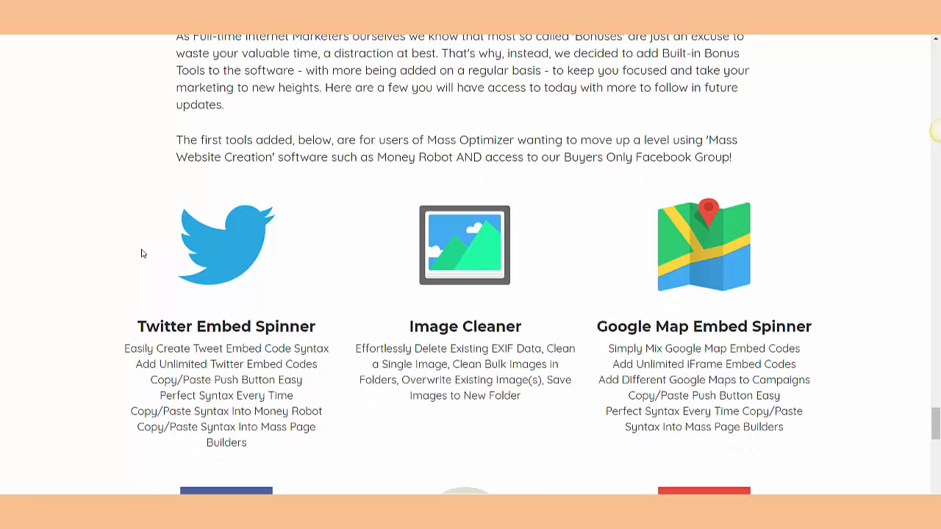
pyautogui.scroll(-3)
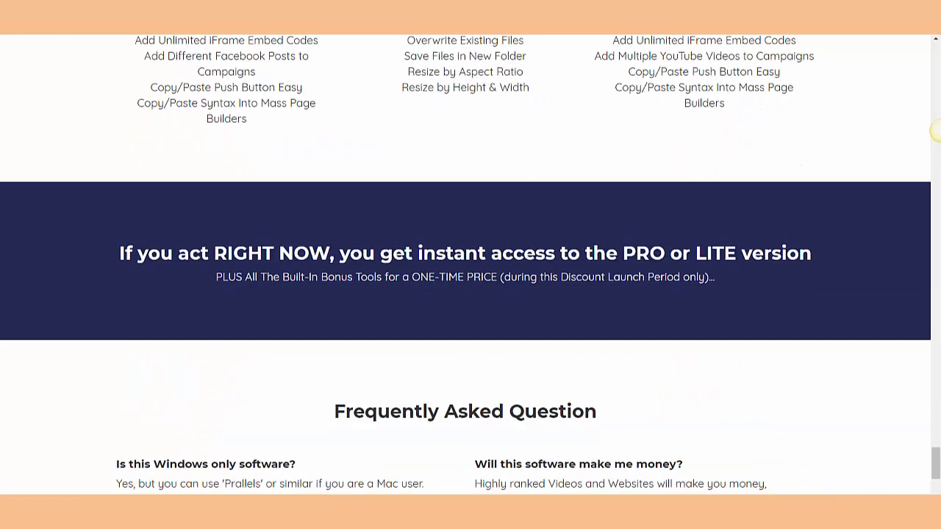